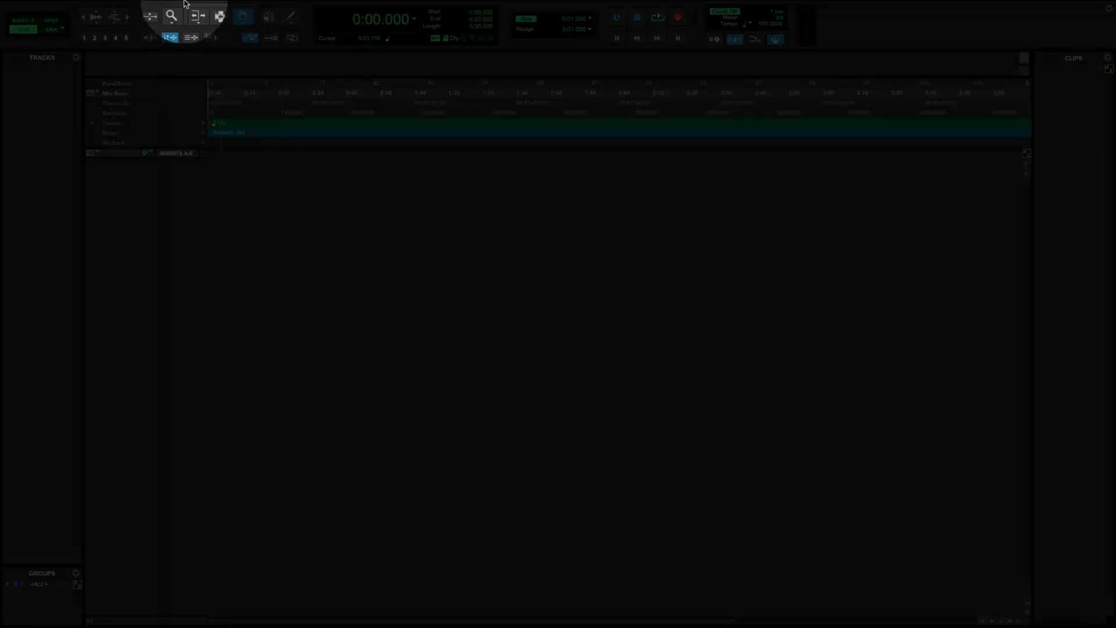
# Create a stereo Instrument Track, Inst 1, in the empty session.
pyautogui.click(167, 7)
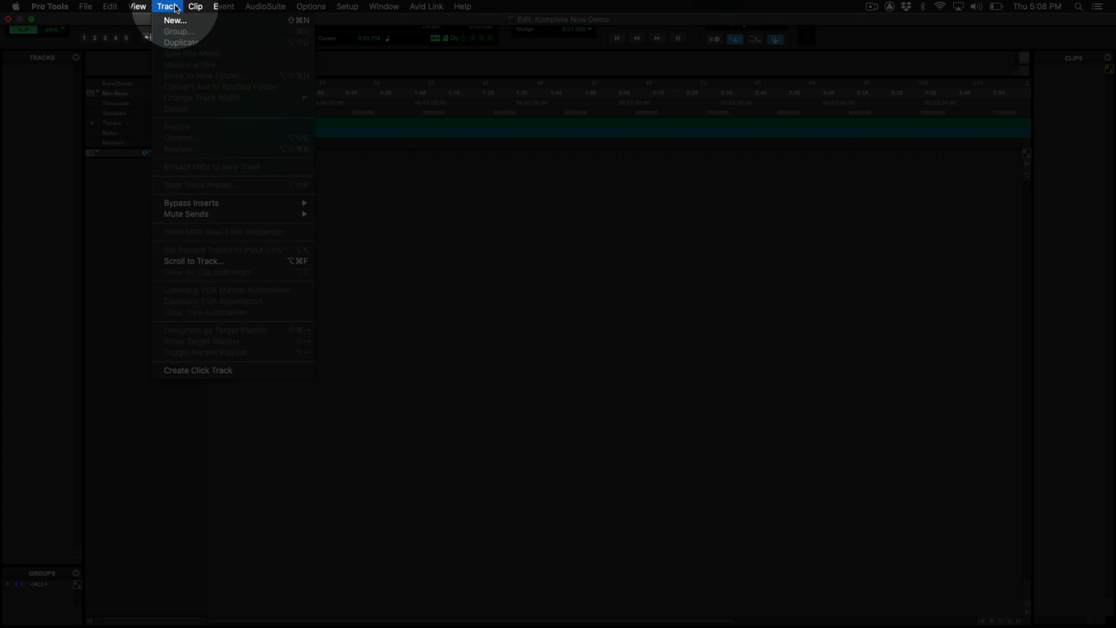
pyautogui.click(175, 20)
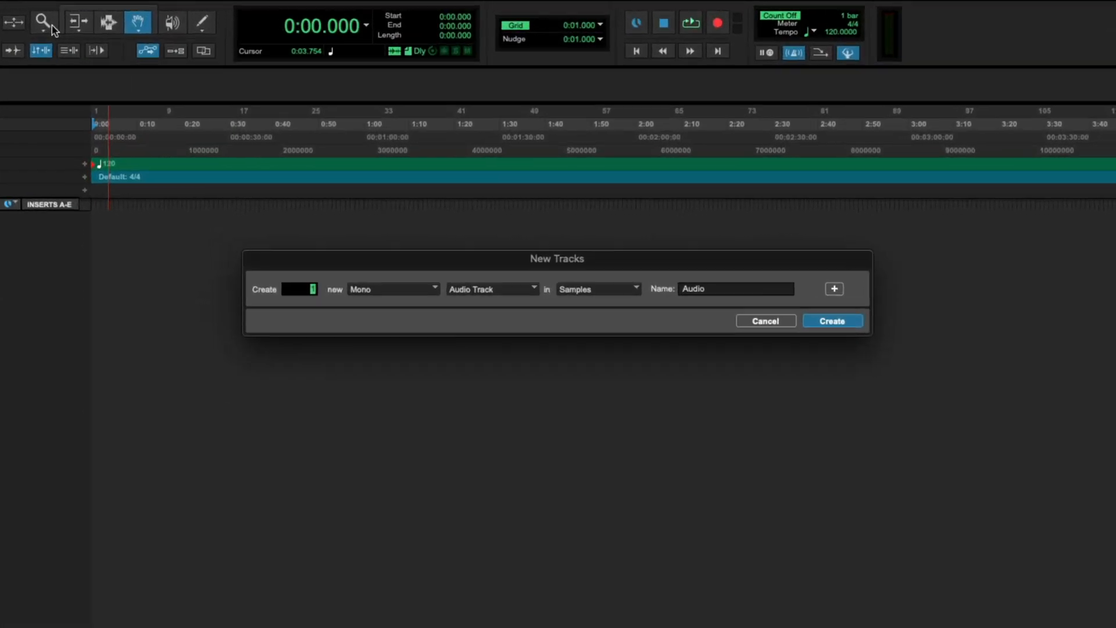
pyautogui.click(392, 288)
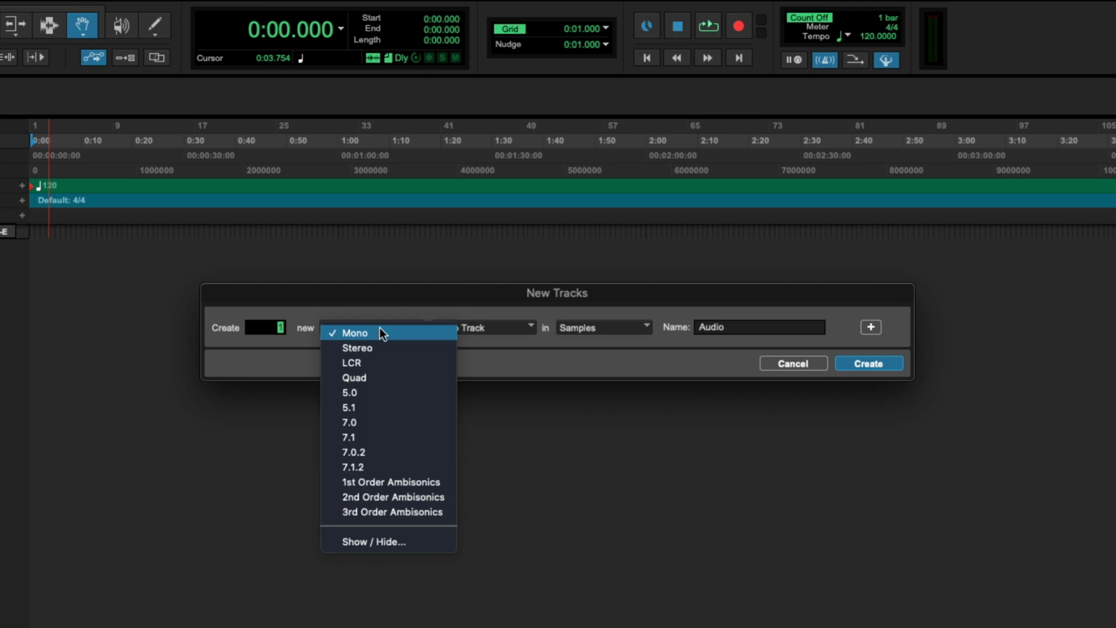
pyautogui.click(358, 348)
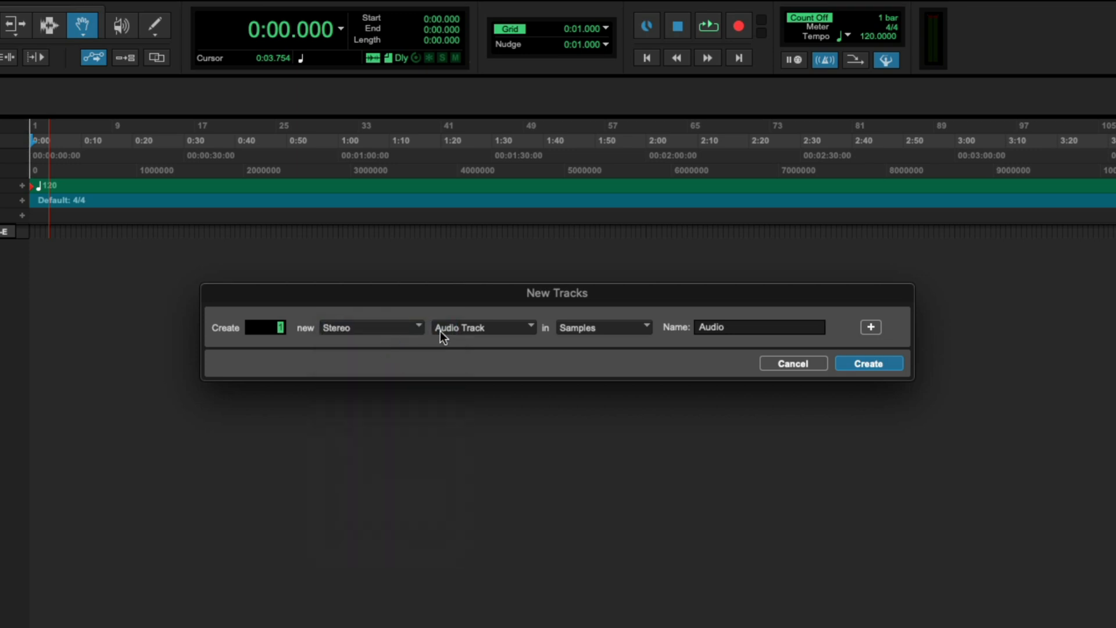
pyautogui.click(483, 327)
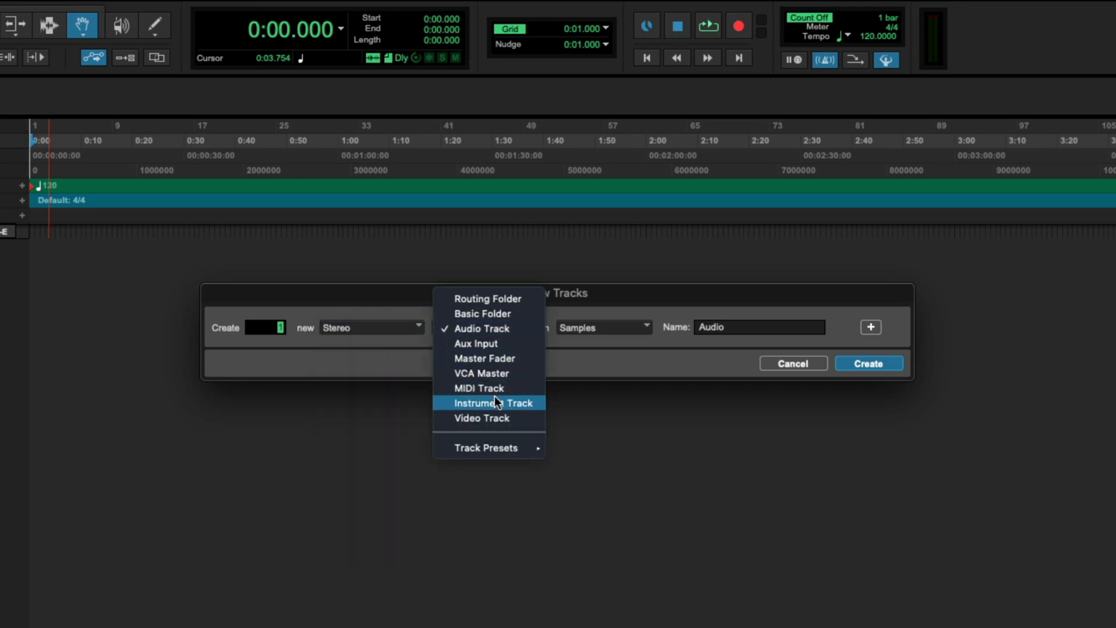
pyautogui.click(490, 402)
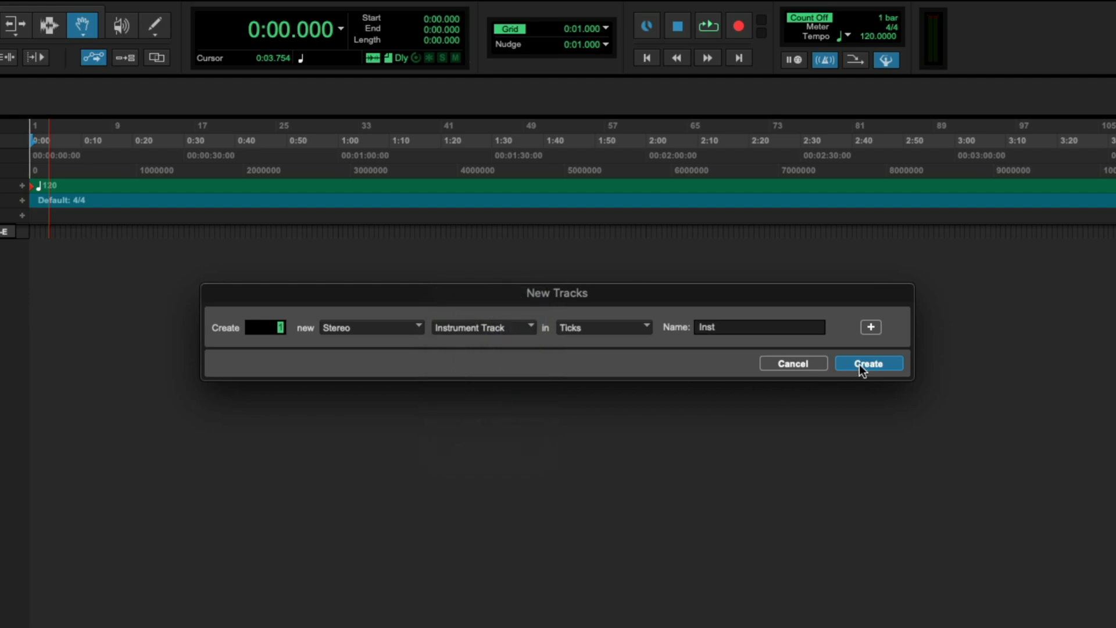
pyautogui.click(868, 363)
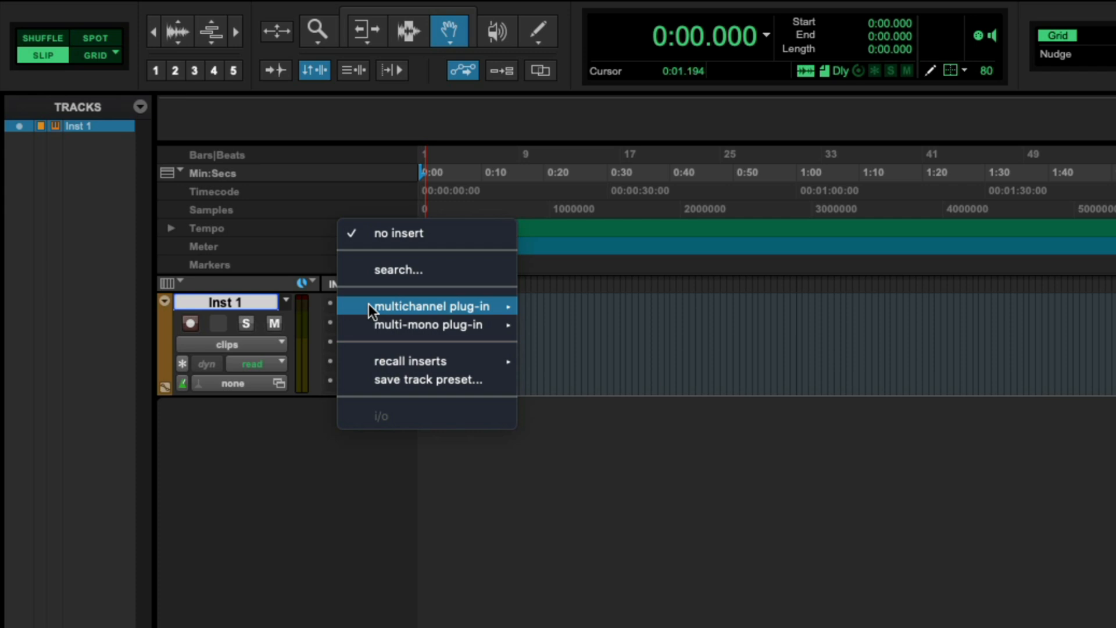
pyautogui.moveTo(434, 306)
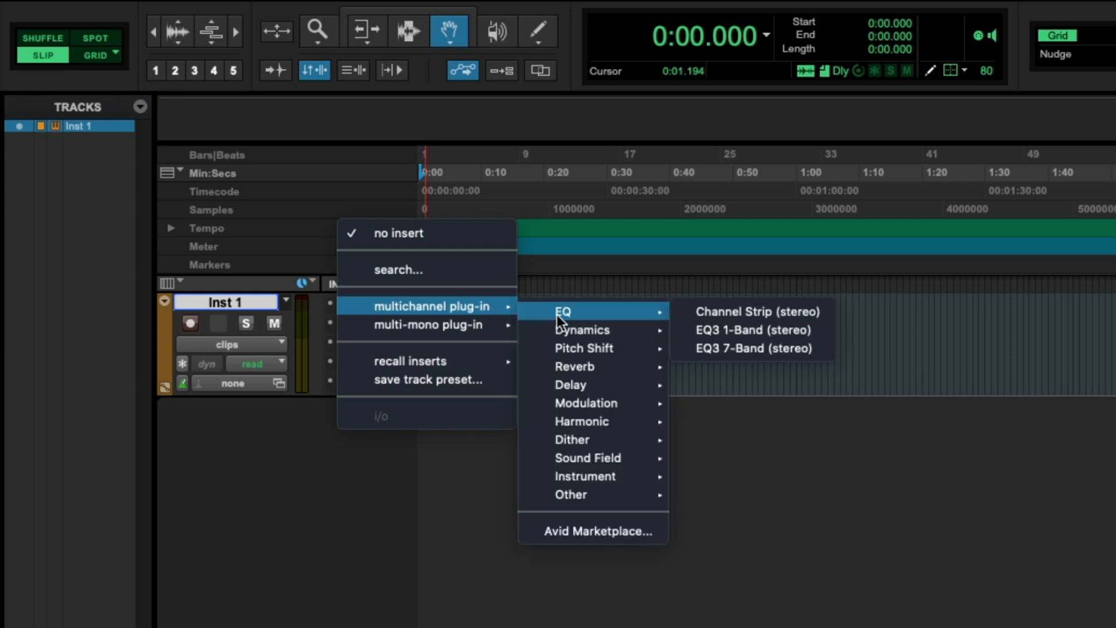
pyautogui.moveTo(585, 477)
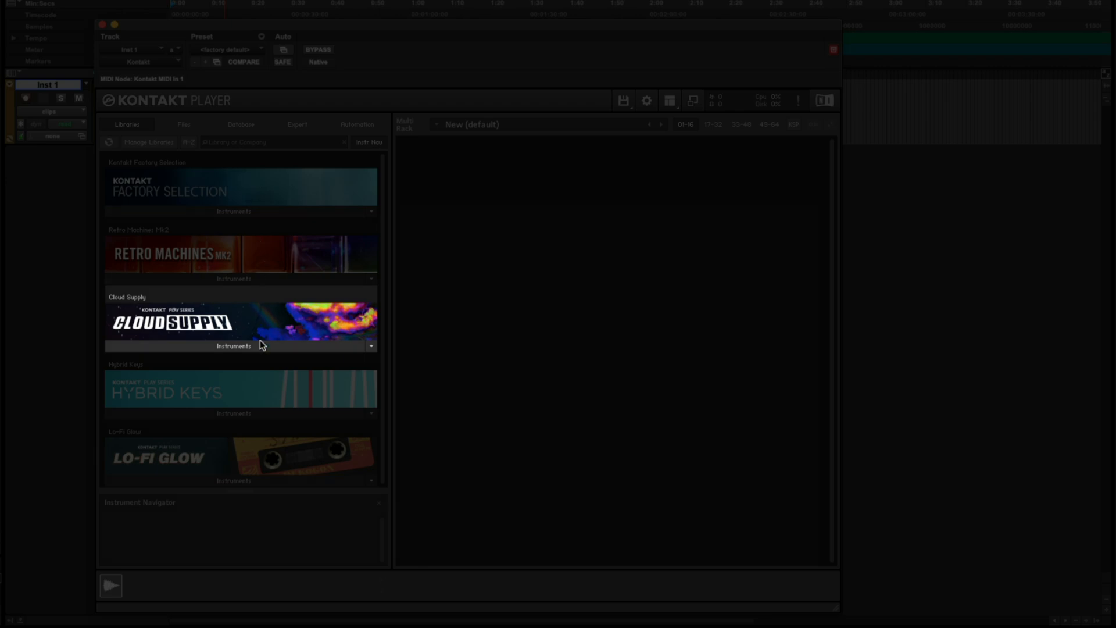
# Load Cloud Supply.nki from the Cloud Supply Instruments library into Kontakt Player.
pyautogui.click(233, 346)
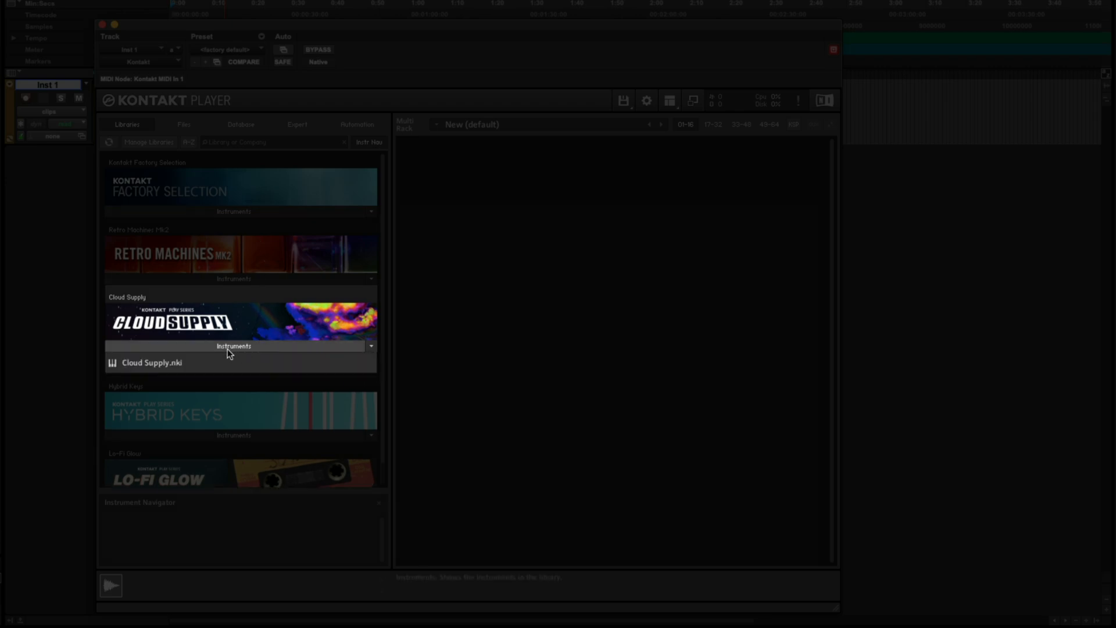
pyautogui.click(153, 362)
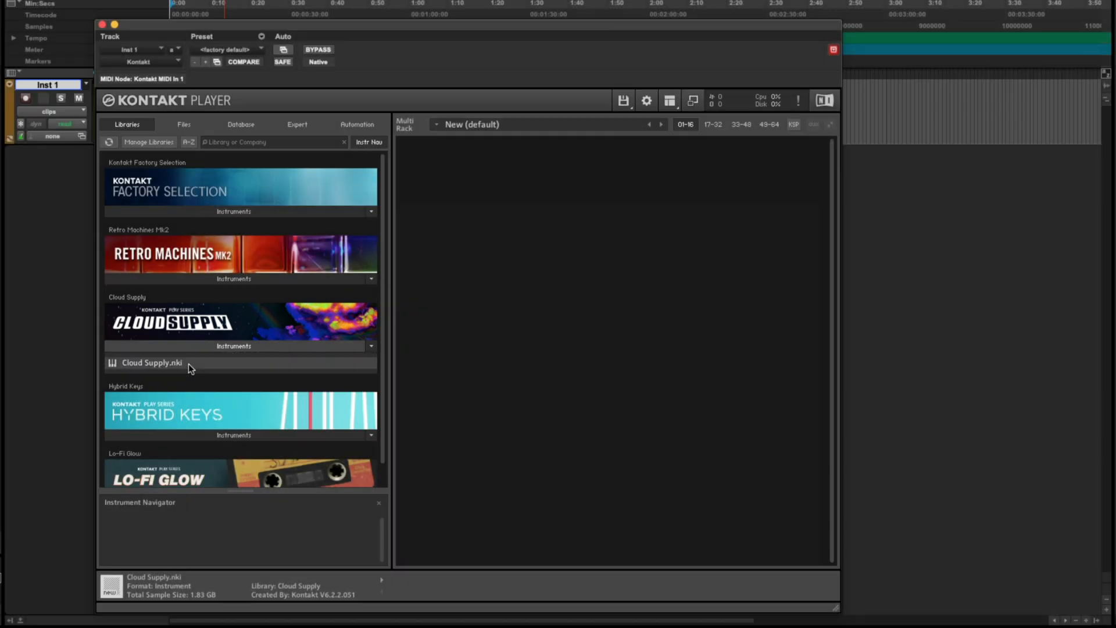
pyautogui.doubleClick(151, 362)
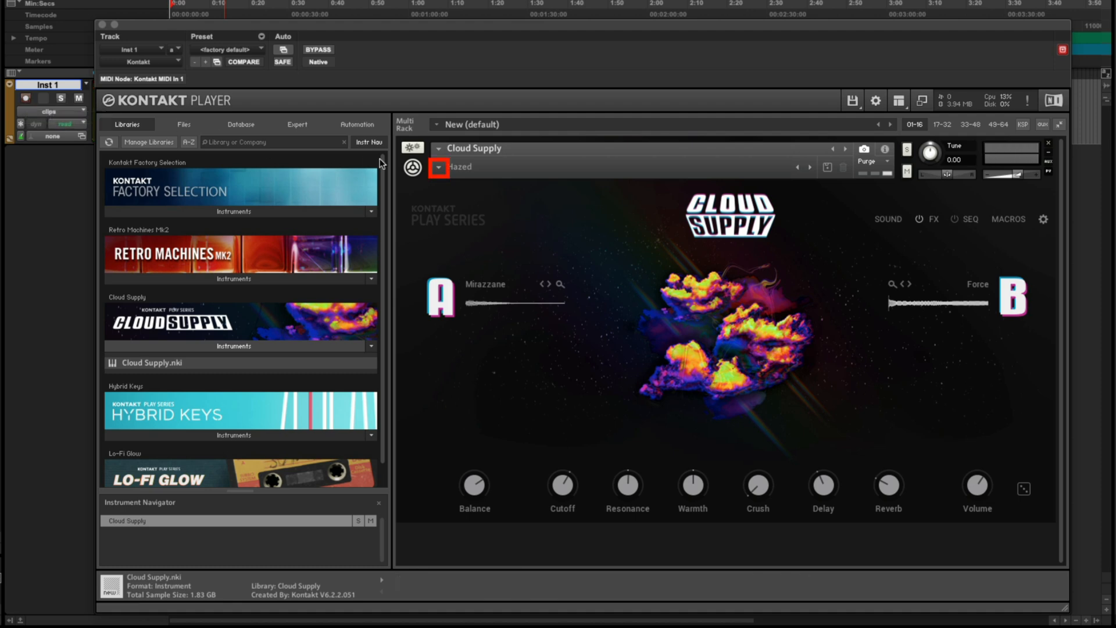
# Switch Cloud Supply to a snapshot from the Pluck category.
pyautogui.click(437, 168)
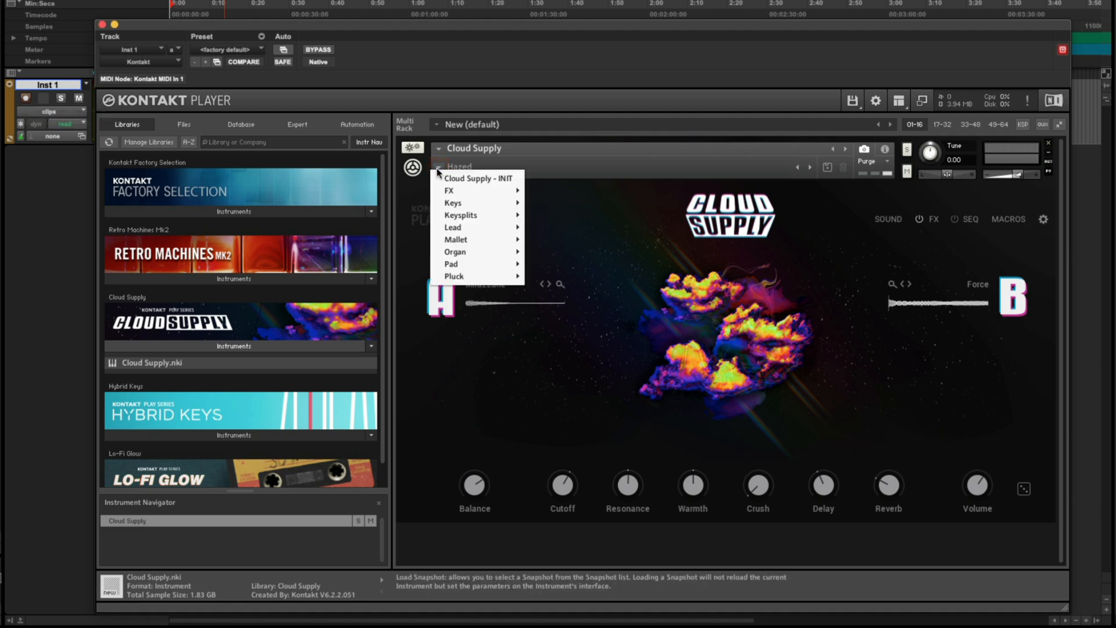
pyautogui.moveTo(453, 276)
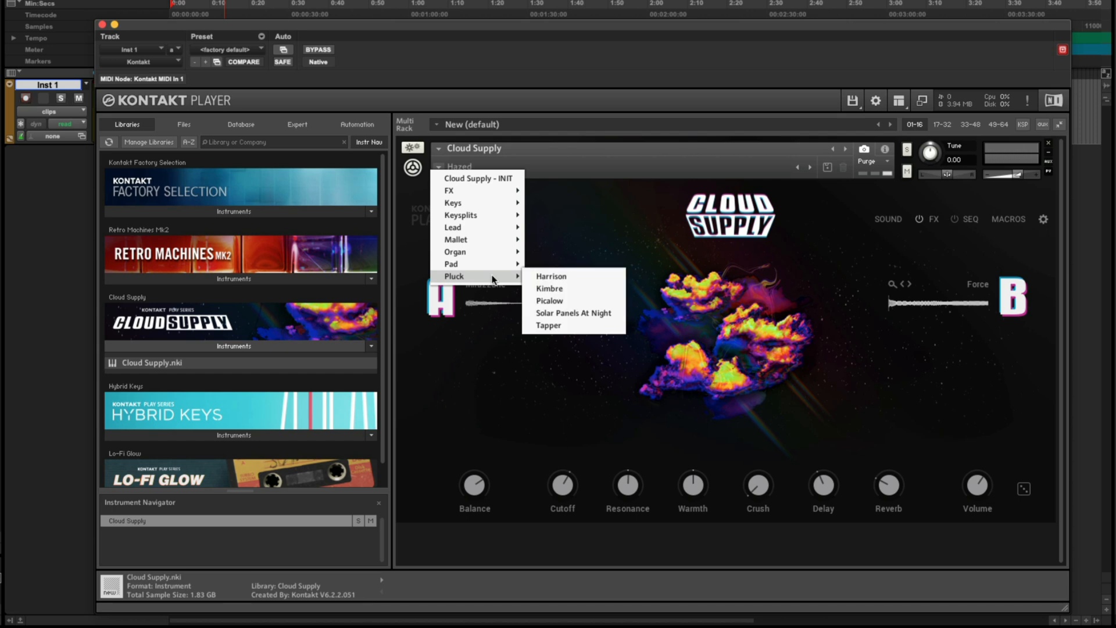
pyautogui.click(549, 288)
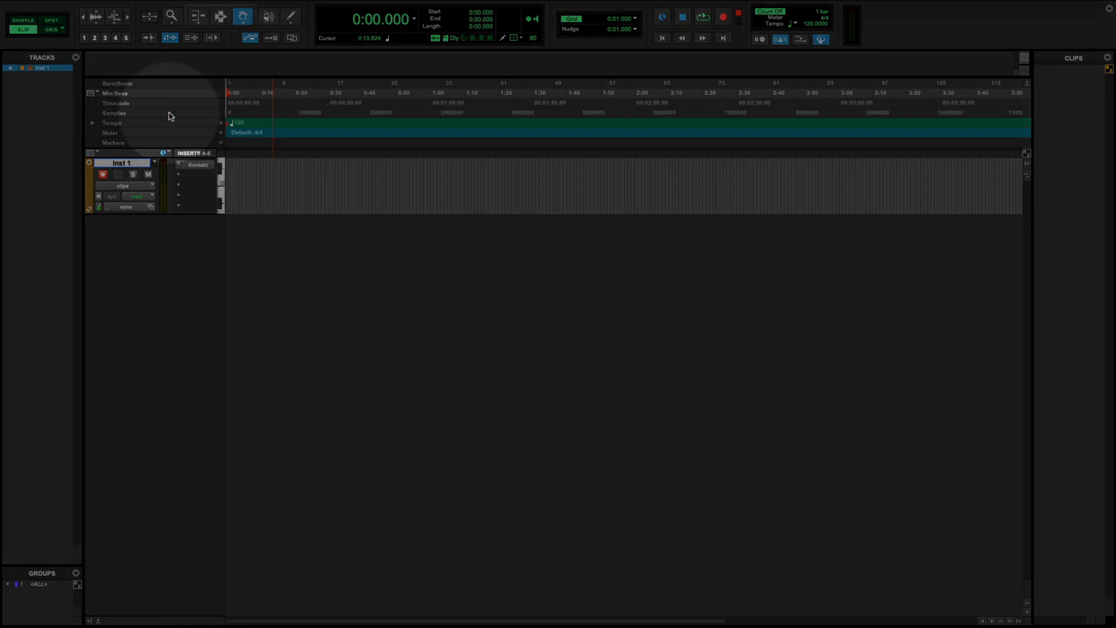
# Create a second stereo Instrument Track, Inst 2.
pyautogui.click(168, 6)
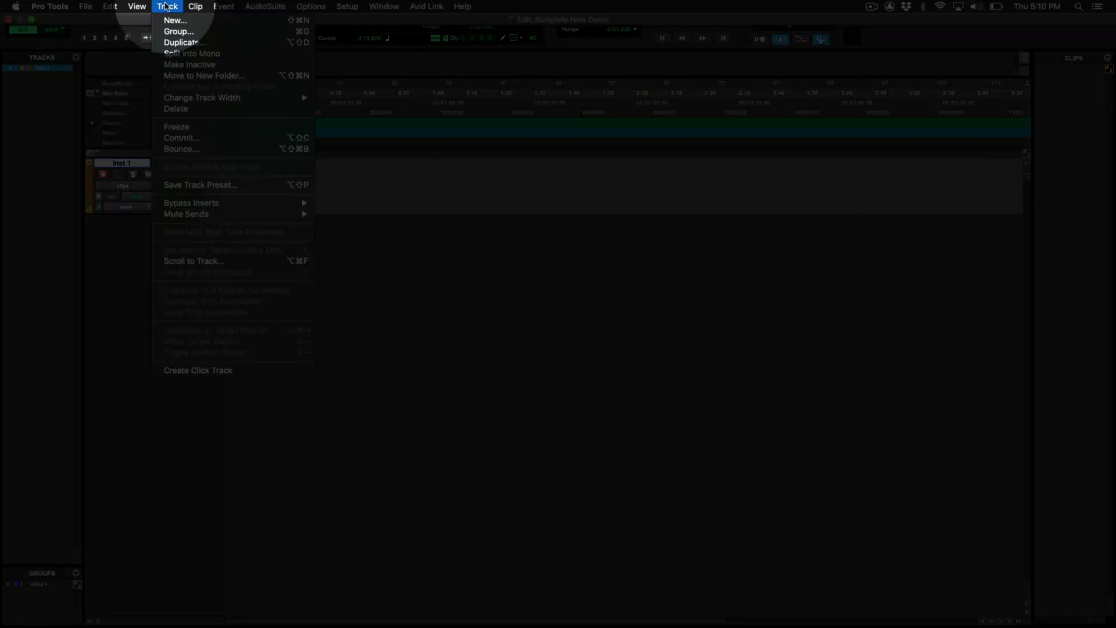
pyautogui.click(175, 20)
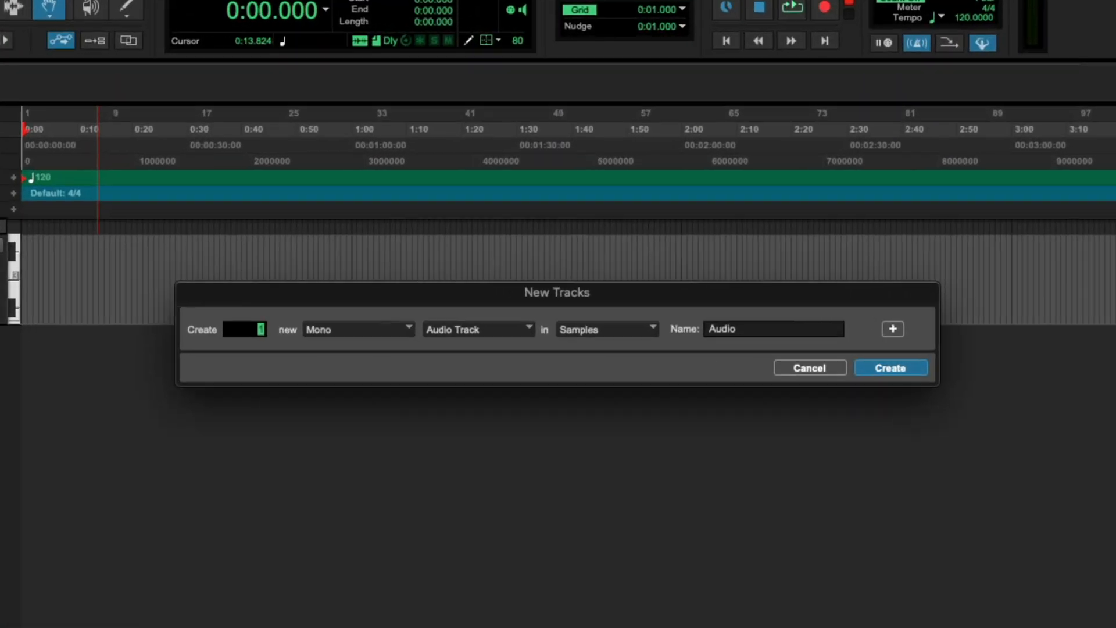
pyautogui.click(358, 329)
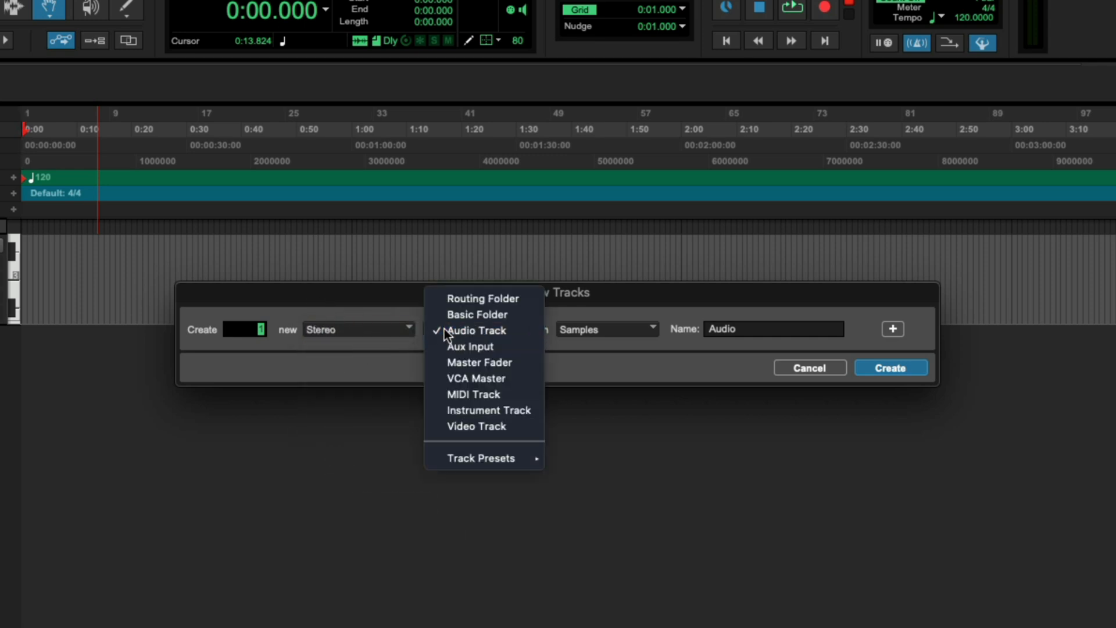
pyautogui.moveTo(488, 410)
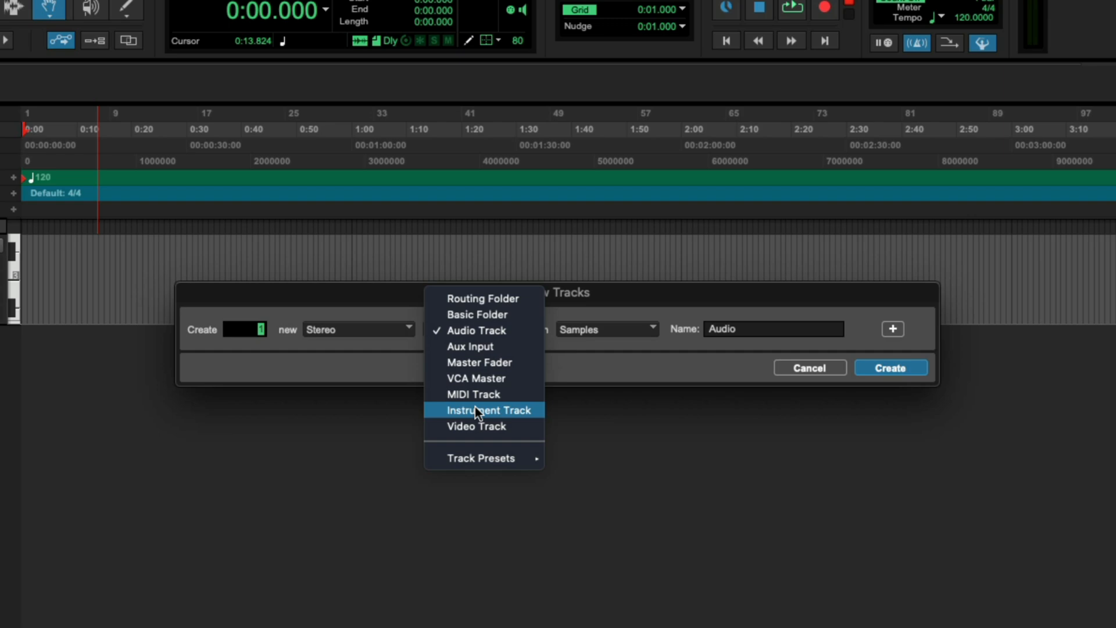
pyautogui.click(489, 409)
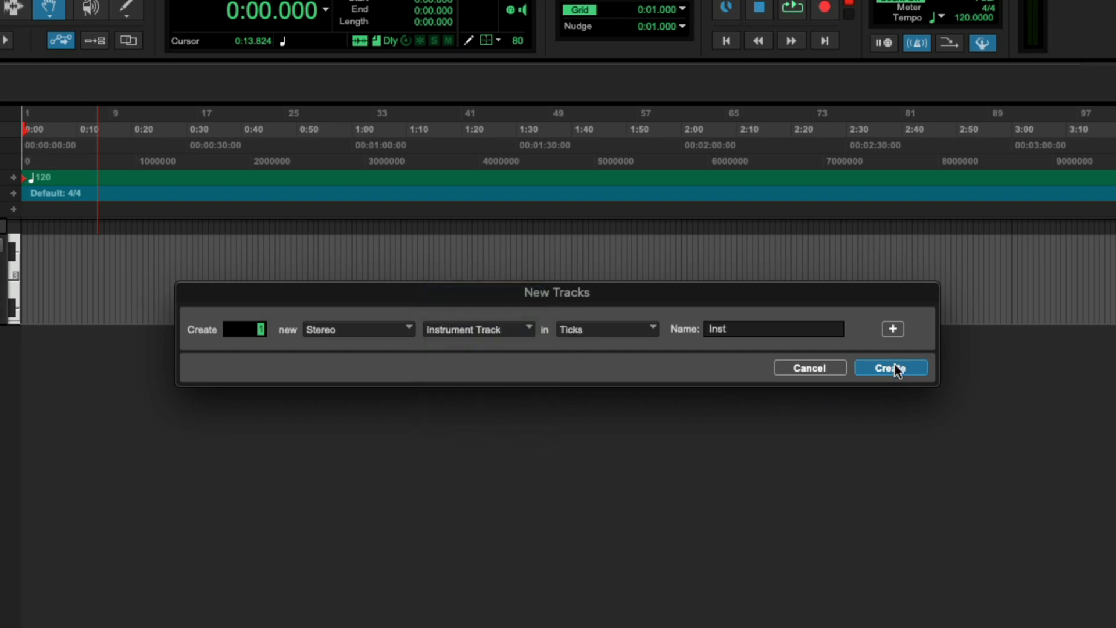
pyautogui.click(891, 368)
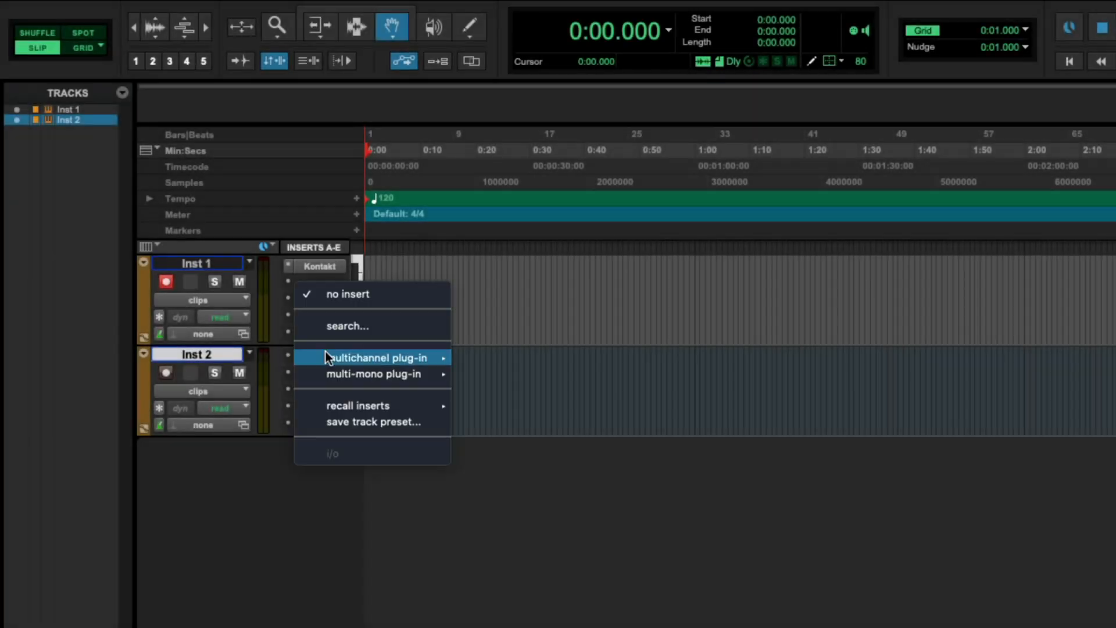
pyautogui.moveTo(375, 356)
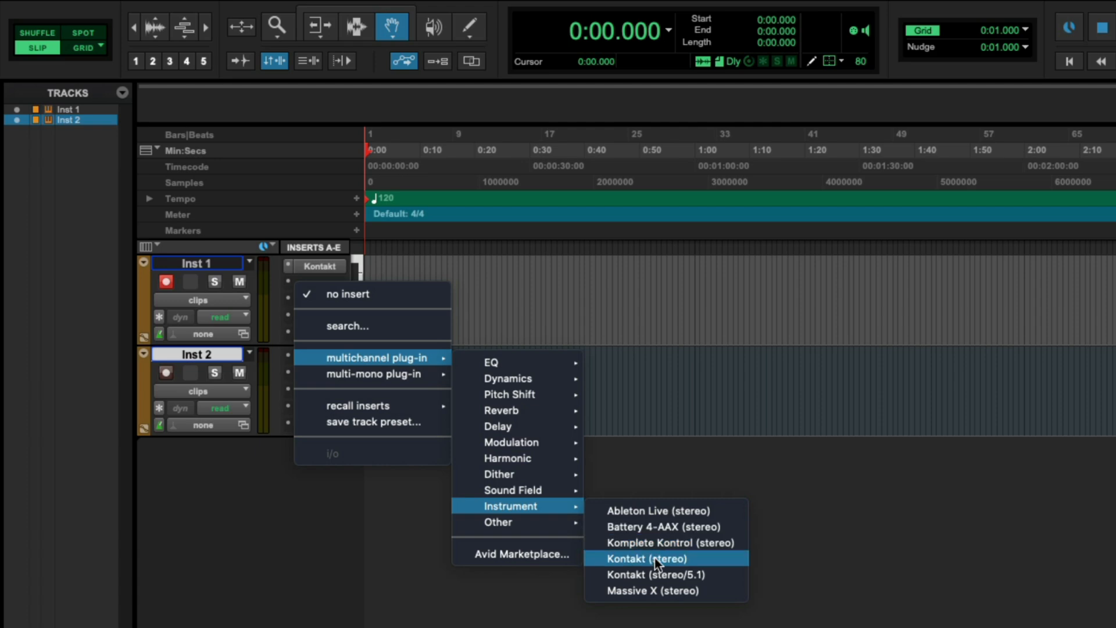
# Insert the Massive X (stereo) instrument plug-in on Inst 2.
pyautogui.click(650, 591)
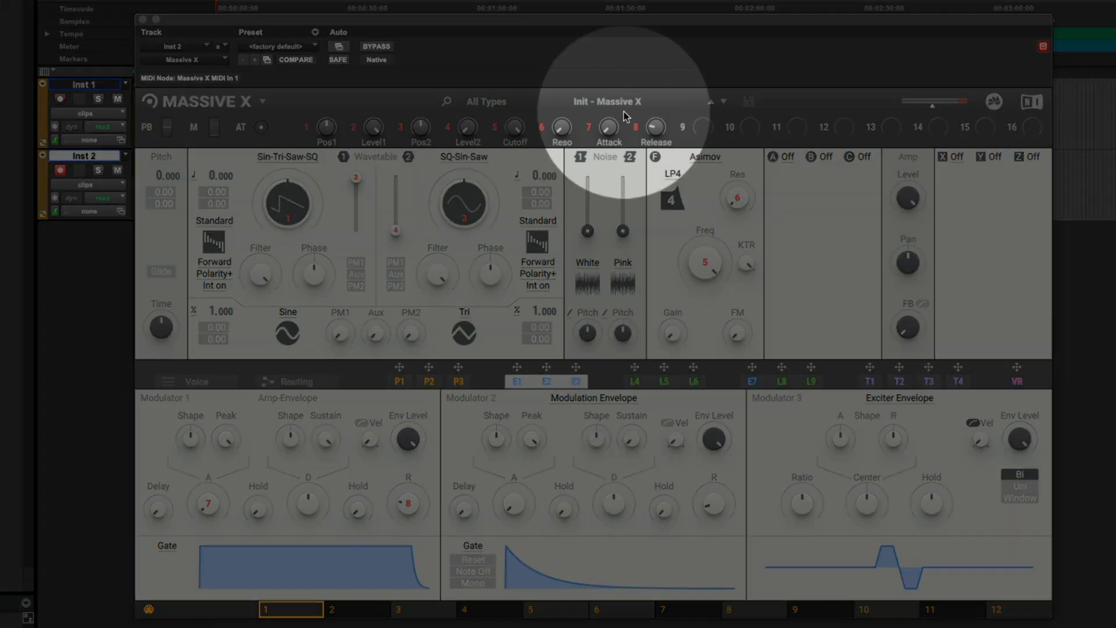
# Filter the Massive X preset browser to Plucked Strings.
pyautogui.click(633, 102)
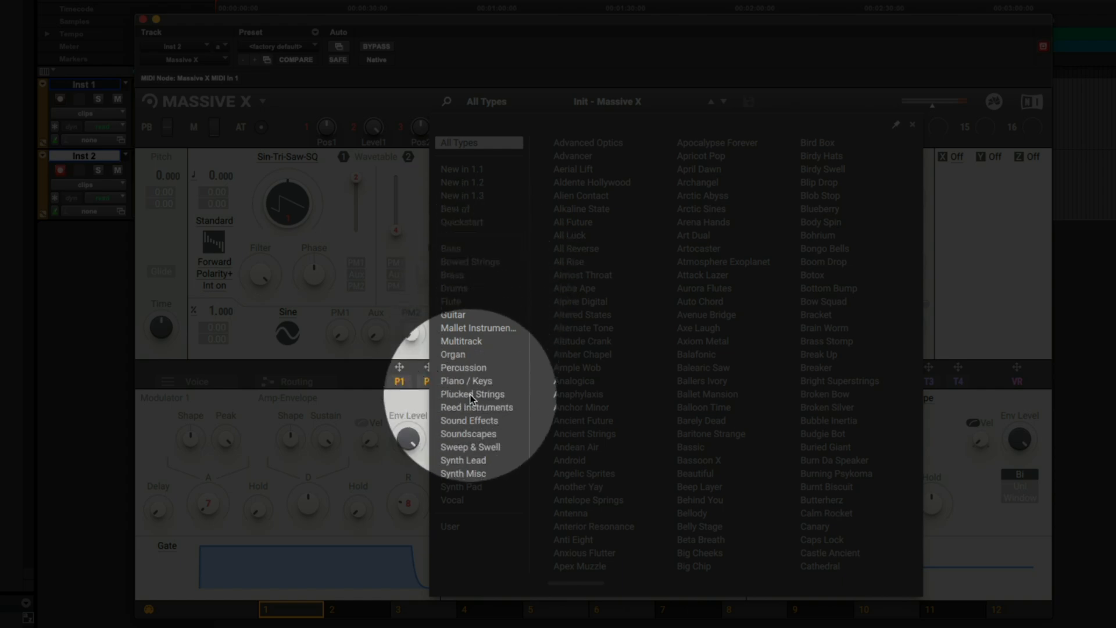
pyautogui.click(472, 393)
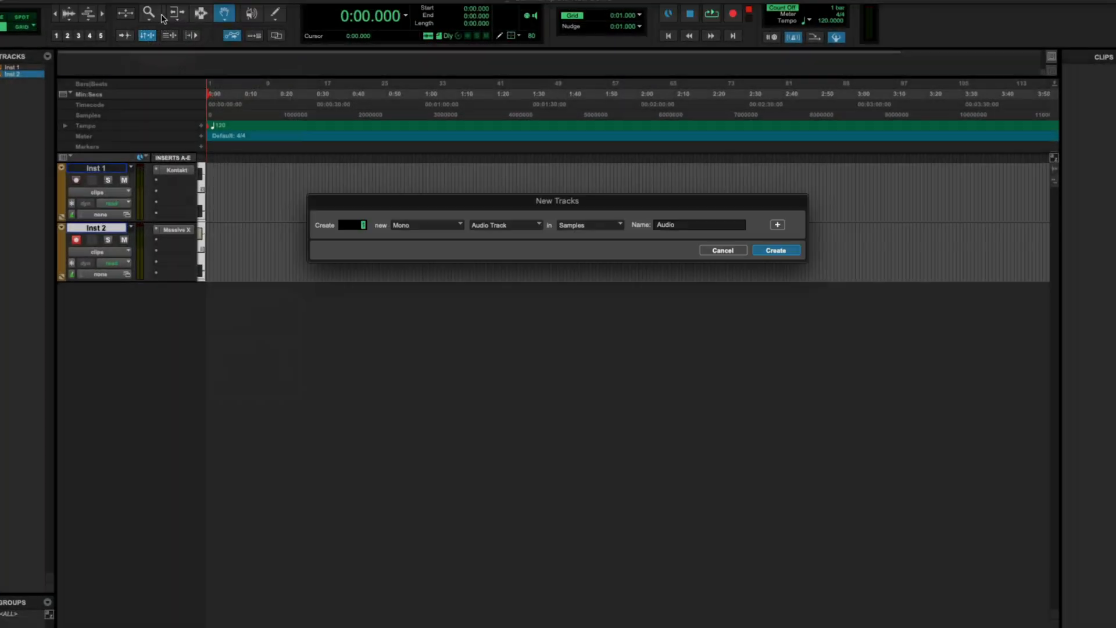
# Create a third stereo Instrument Track, Inst 3.
pyautogui.click(427, 225)
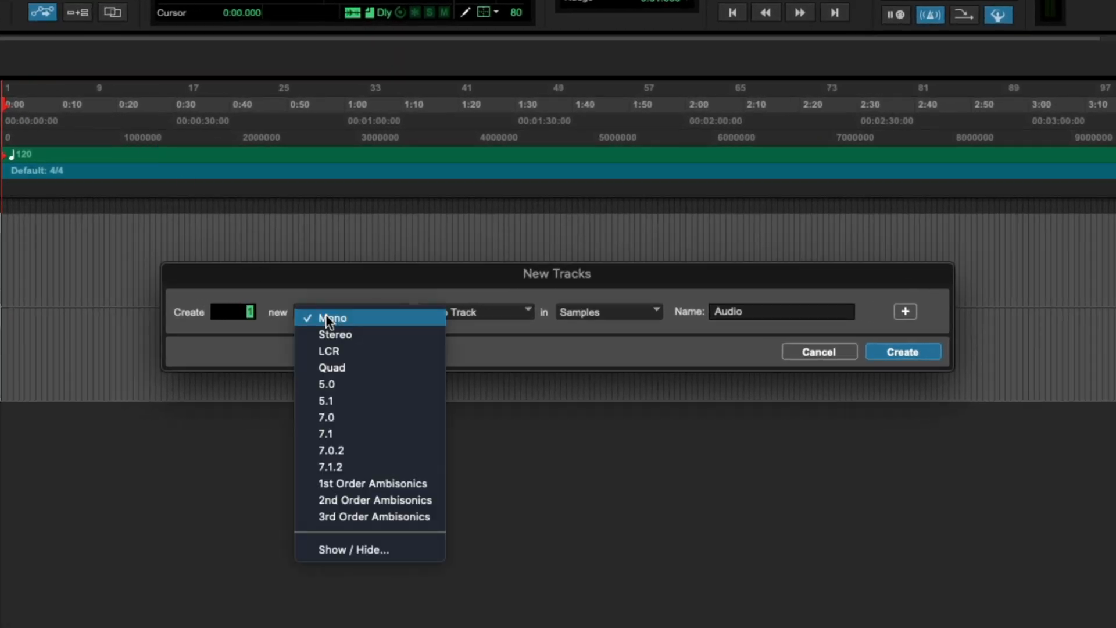
pyautogui.click(335, 334)
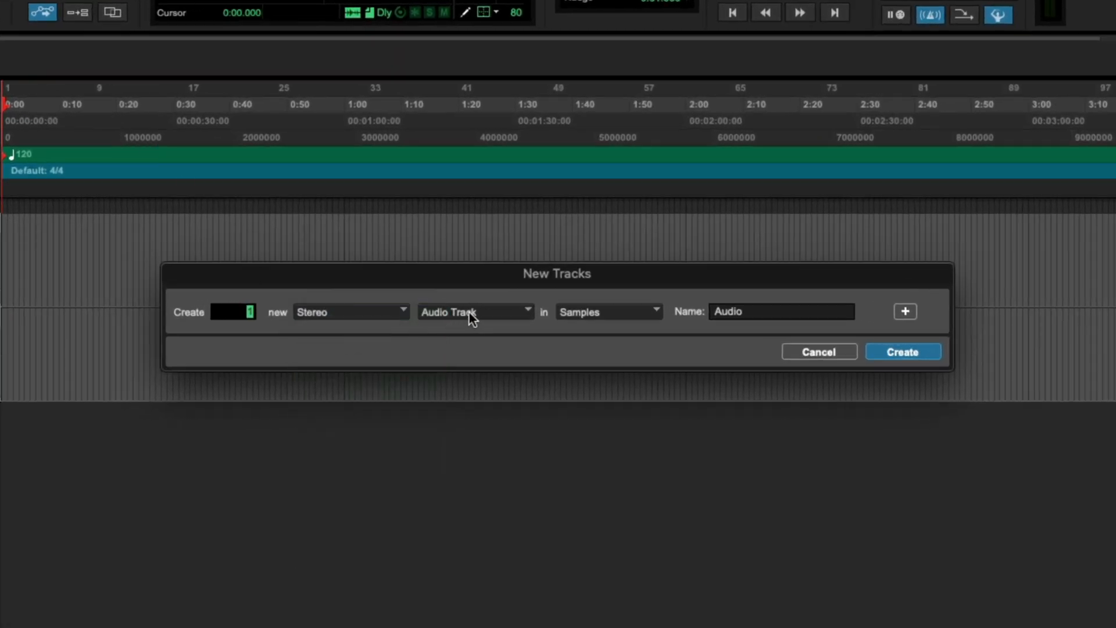
pyautogui.click(475, 311)
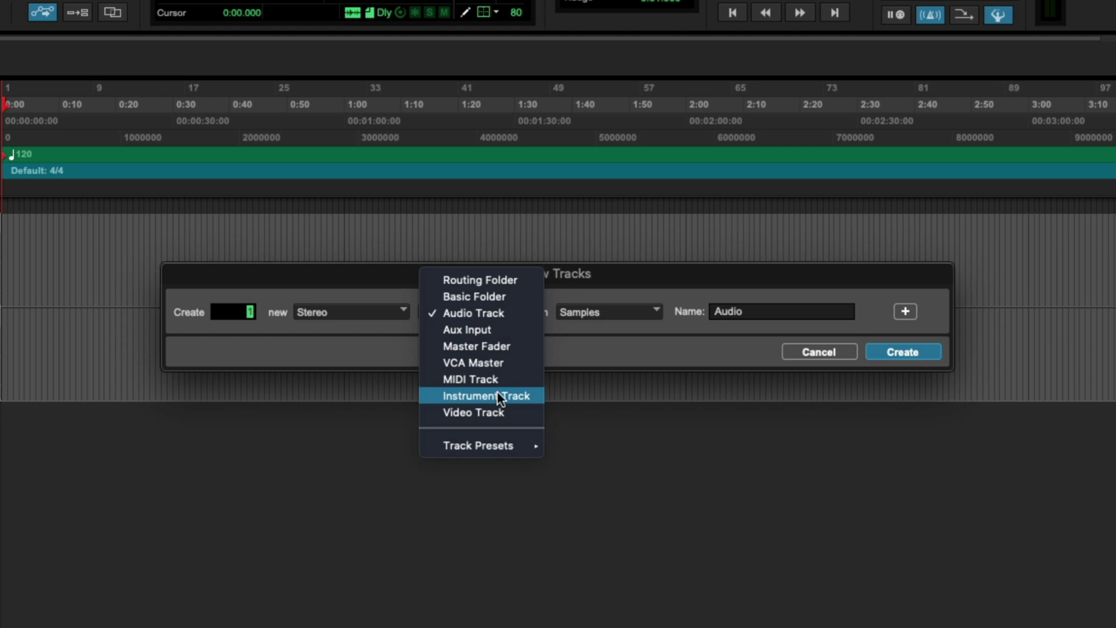
pyautogui.click(487, 396)
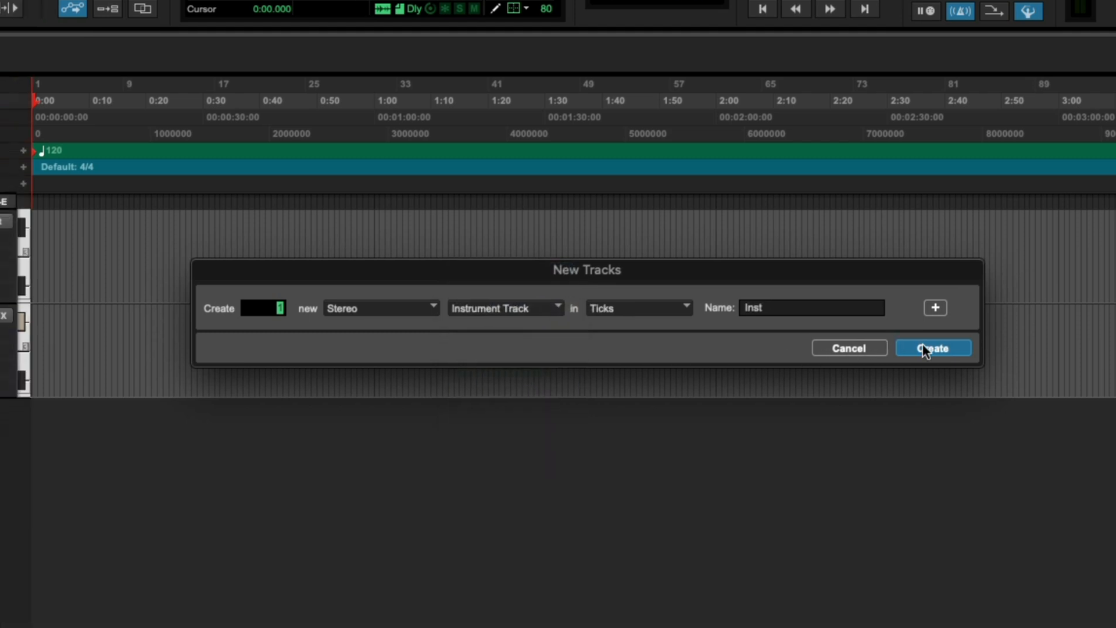
pyautogui.click(932, 349)
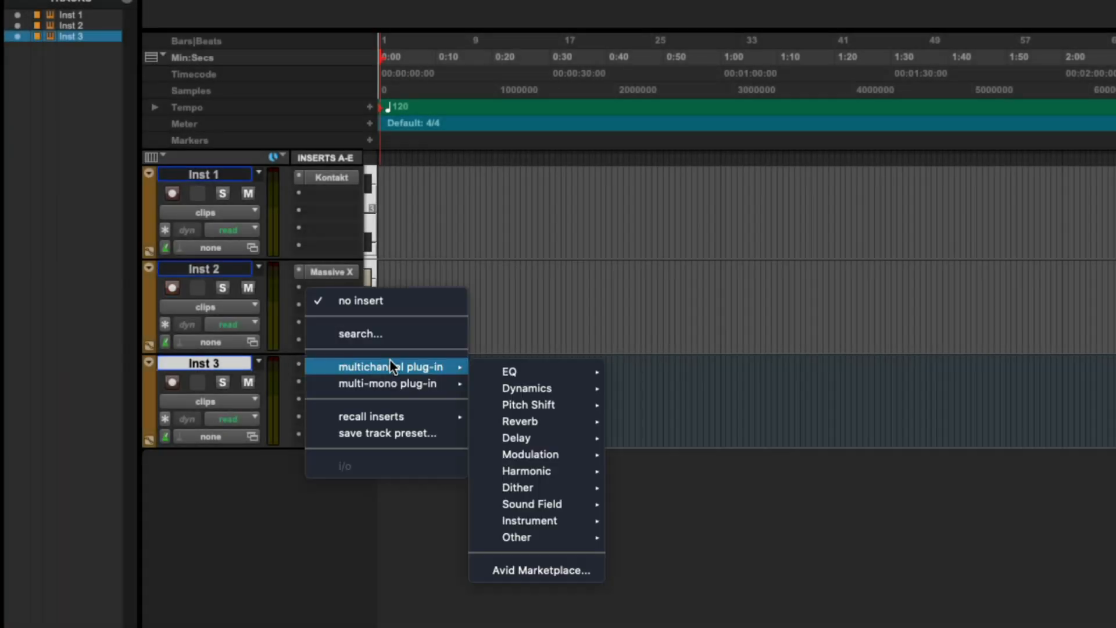
pyautogui.moveTo(531, 504)
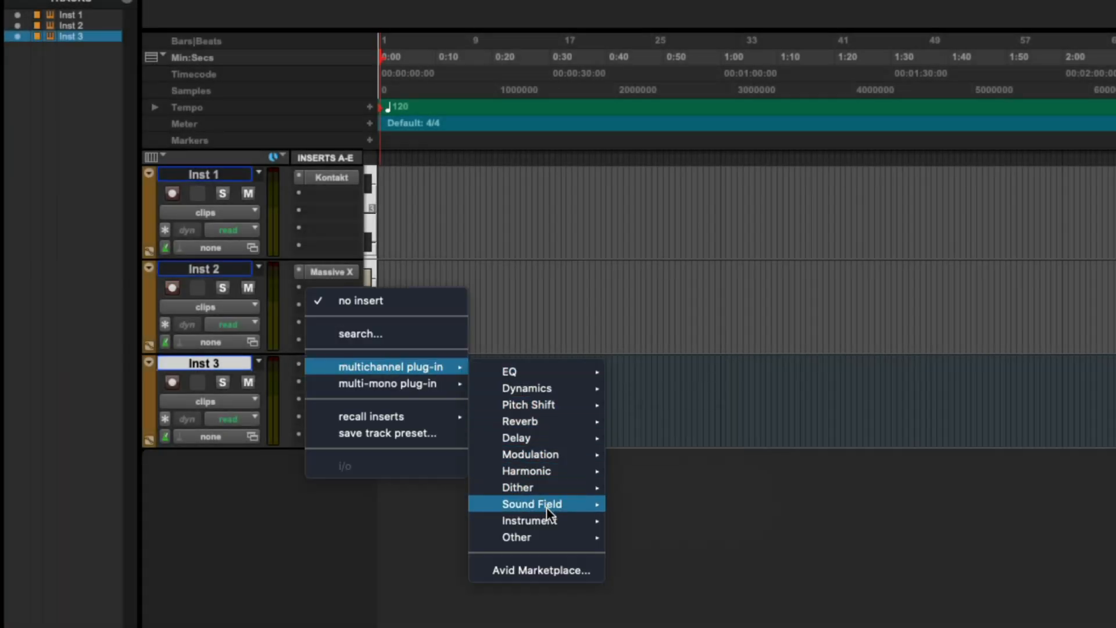
pyautogui.moveTo(528, 506)
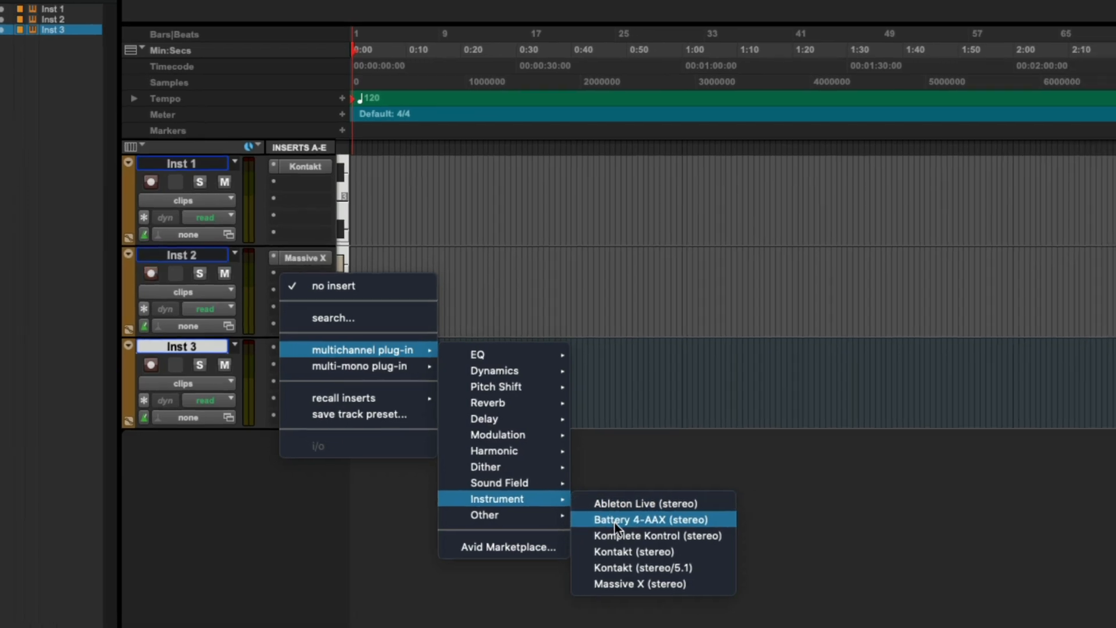
# Insert Battery 4 (stereo) on Inst 3's first insert slot.
pyautogui.click(649, 519)
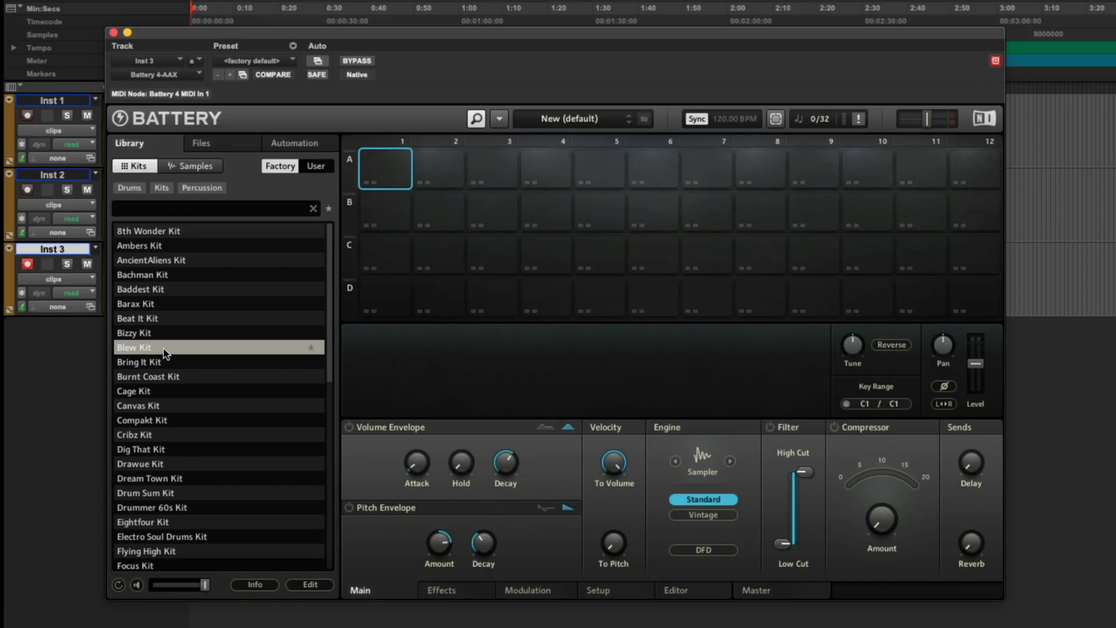
# Load the Blew Kit in Battery 4 and close the plug-in window.
pyautogui.doubleClick(134, 347)
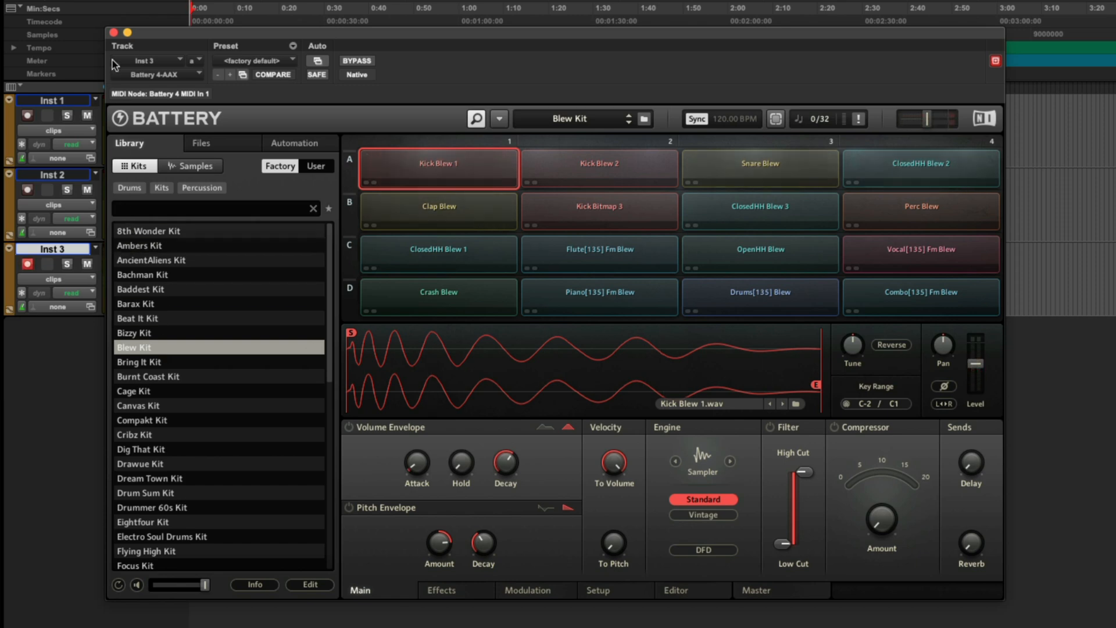
pyautogui.click(112, 32)
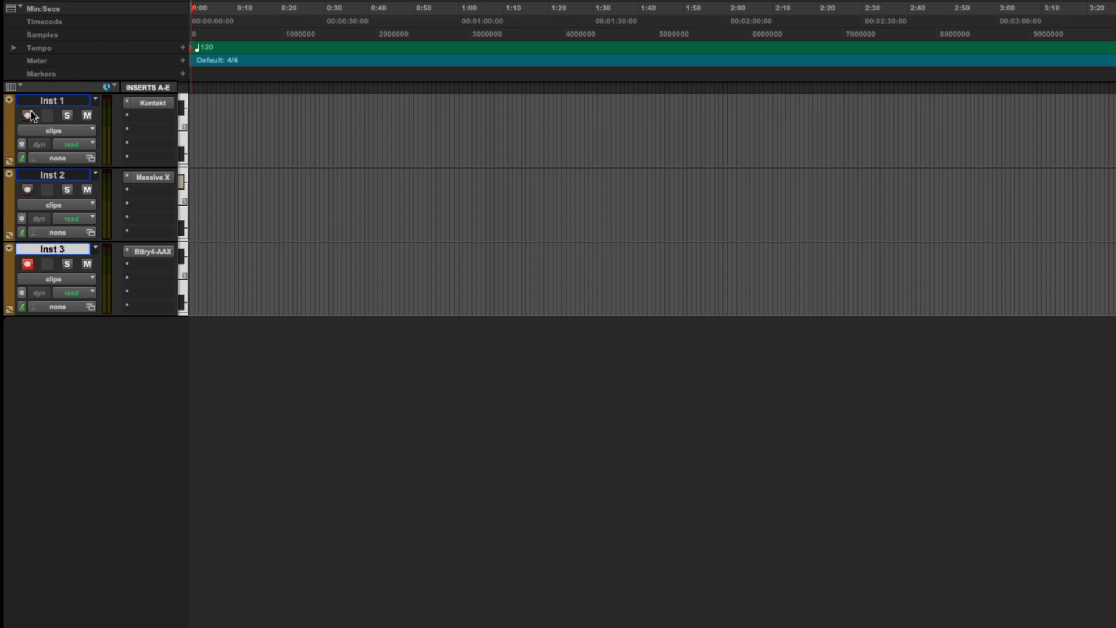
# Record-arm Inst 1 and add the Raum (stereo) reverb to its next insert.
pyautogui.click(28, 115)
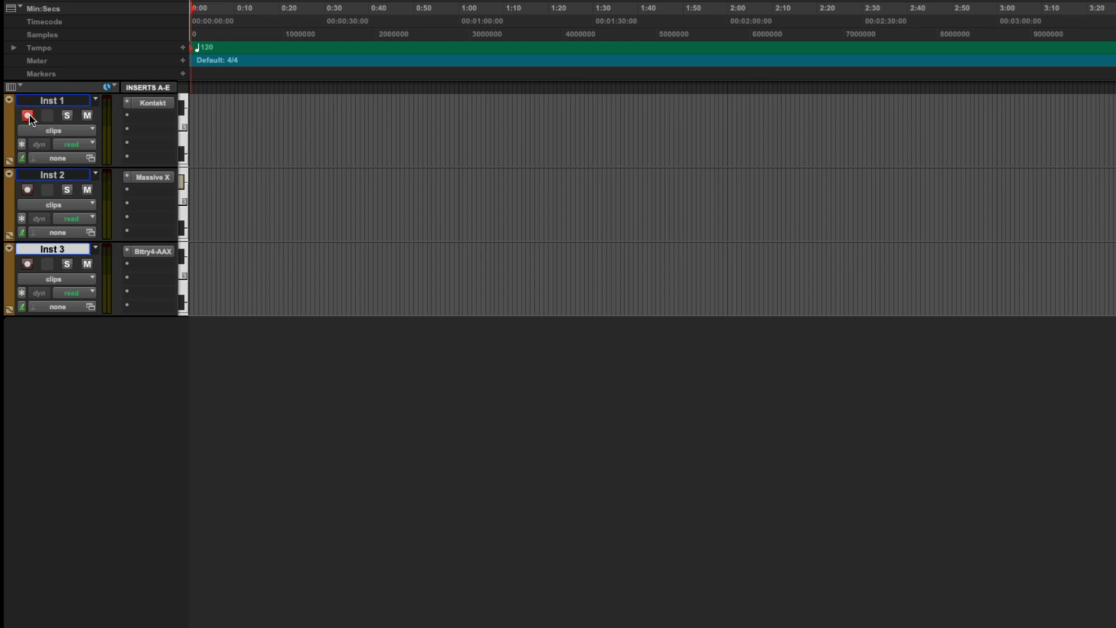
pyautogui.click(28, 115)
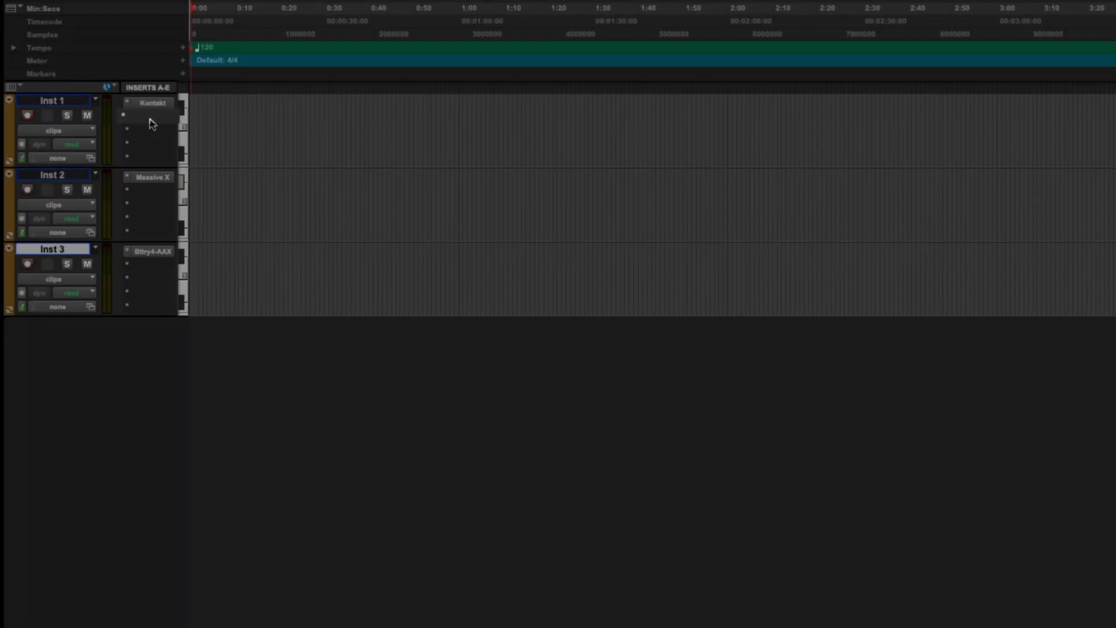
pyautogui.click(150, 115)
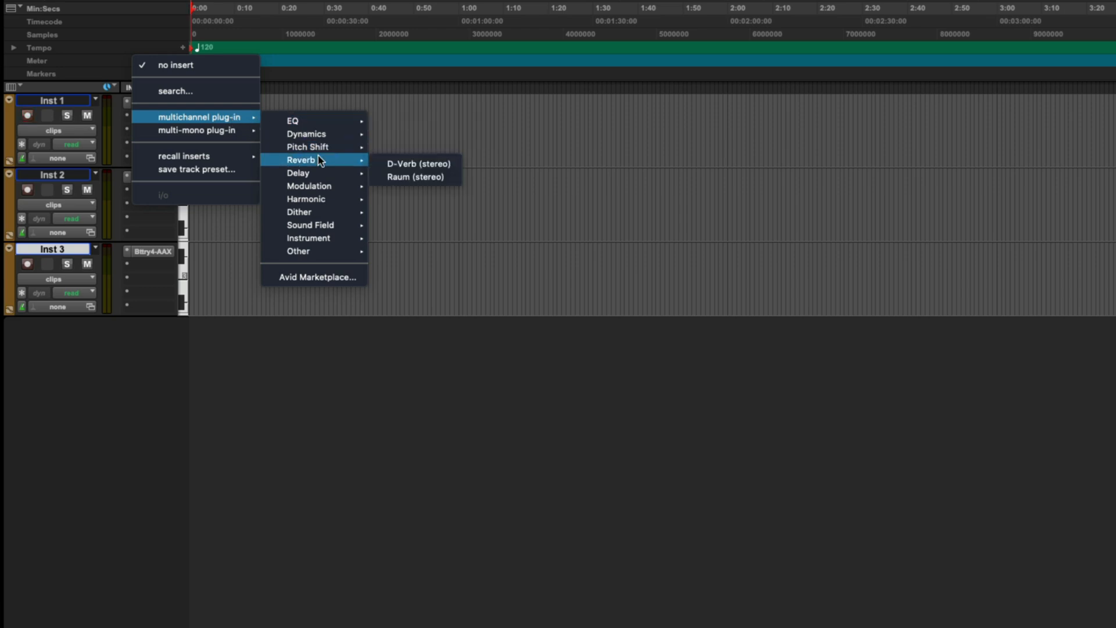
pyautogui.moveTo(298, 172)
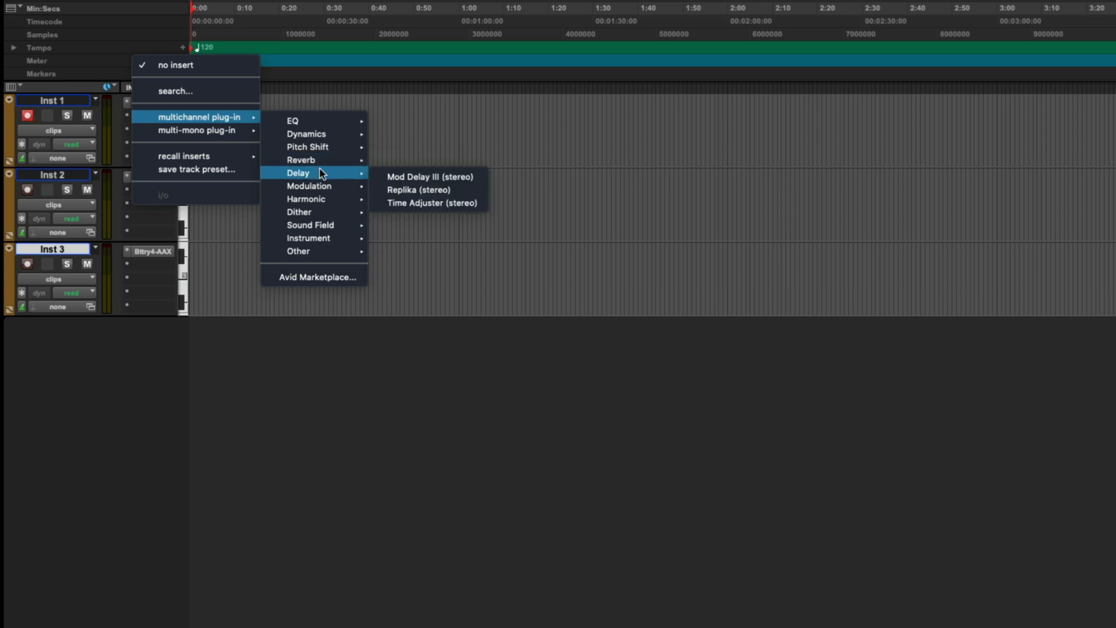
pyautogui.moveTo(313, 159)
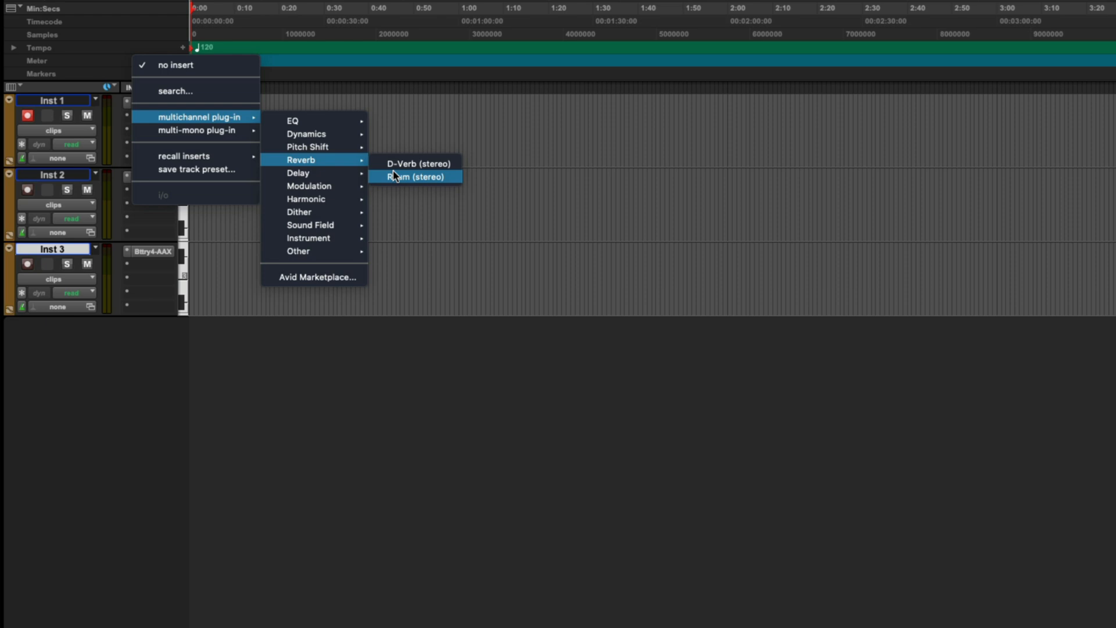
pyautogui.click(415, 177)
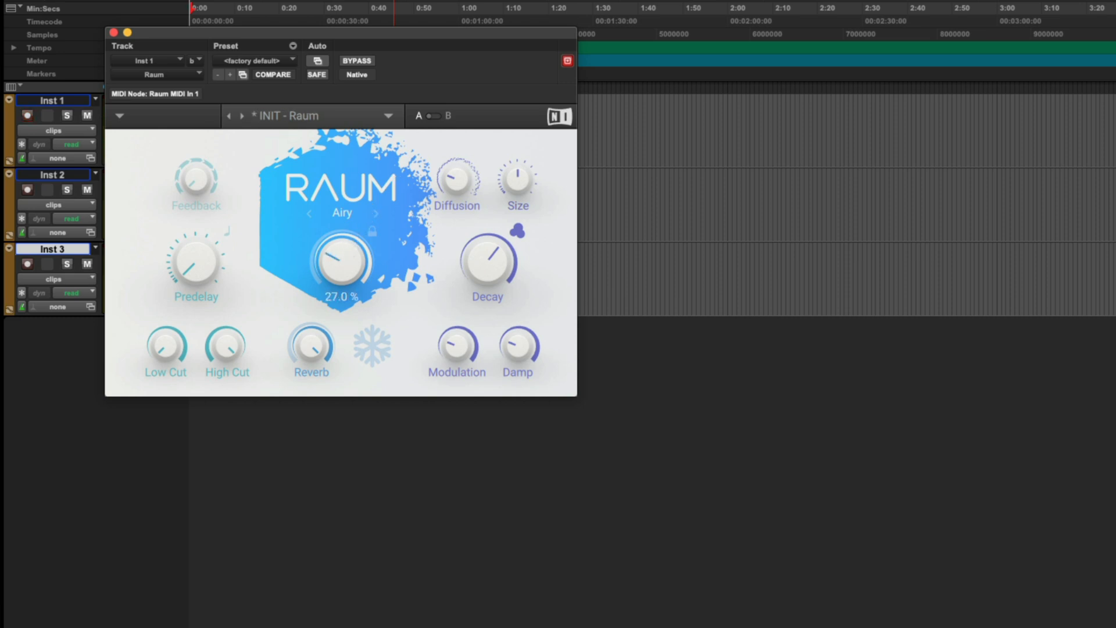
# Drag Raum's Mix knob on Inst 1 from 27% up to about 50%.
pyautogui.moveTo(341, 263); pyautogui.dragTo(349, 228)
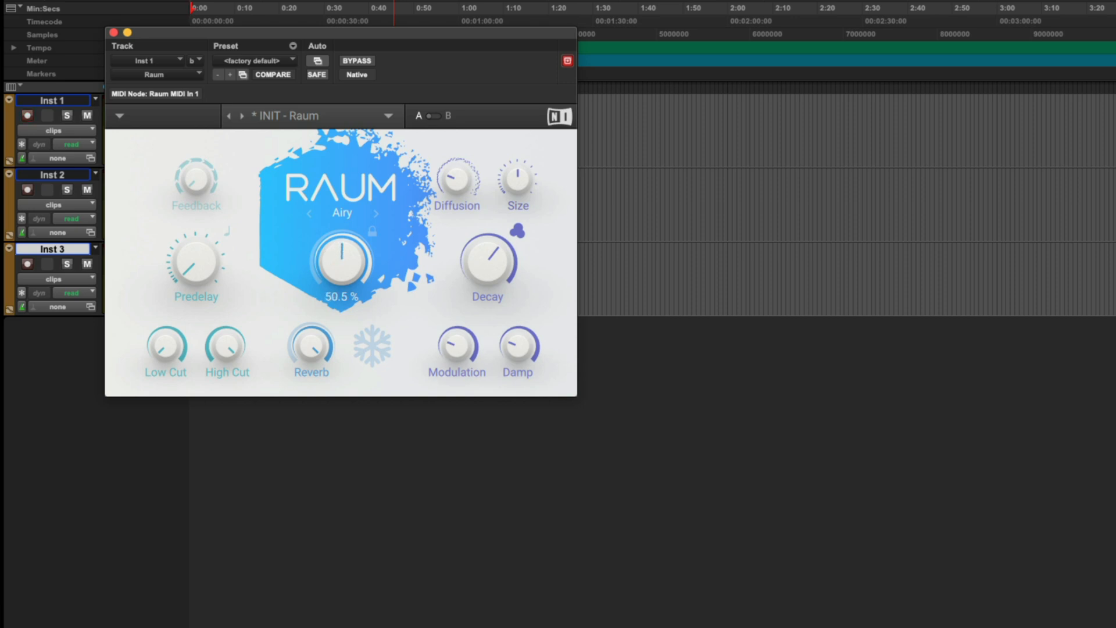
pyautogui.moveTo(342, 259); pyautogui.dragTo(342, 262)
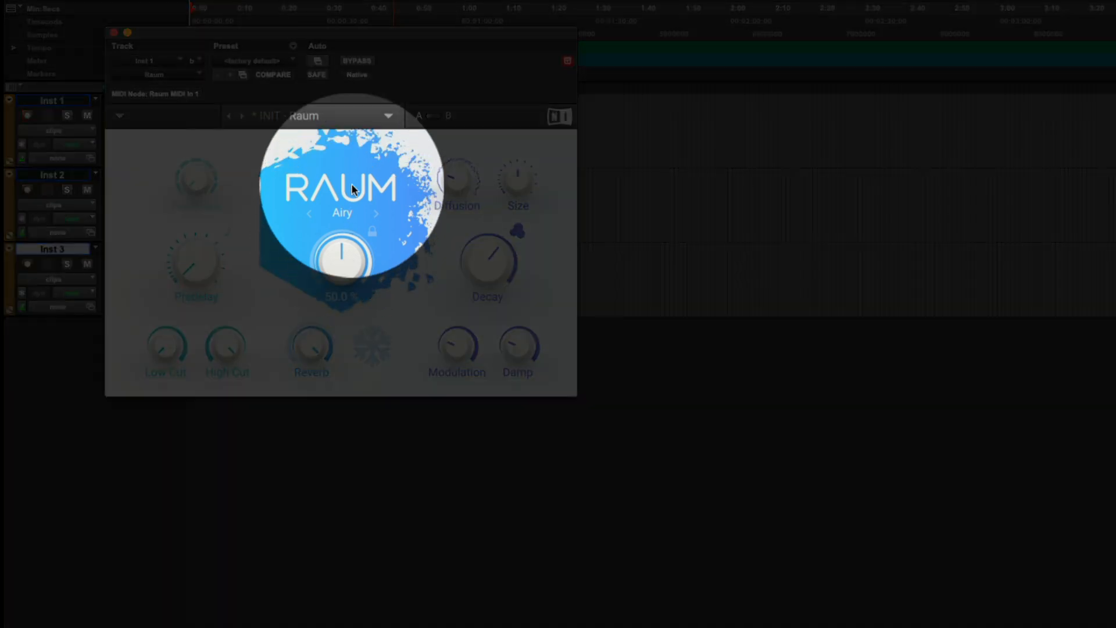
# Load the Creative factory preset 'Ice Cave' into Raum on Inst 1.
pyautogui.click(388, 115)
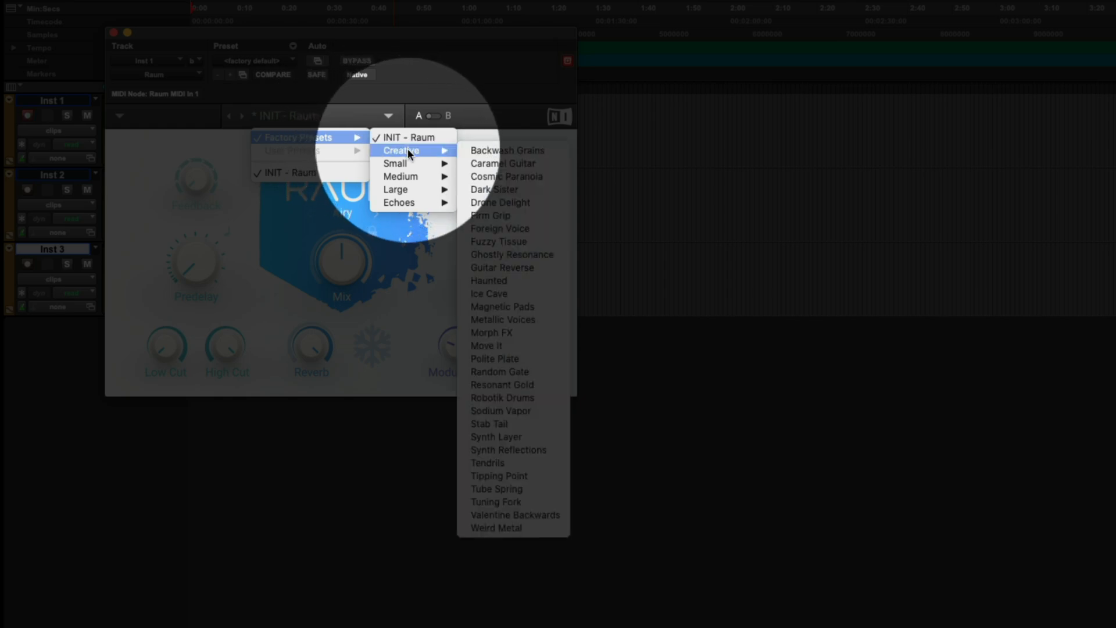
pyautogui.moveTo(489, 293)
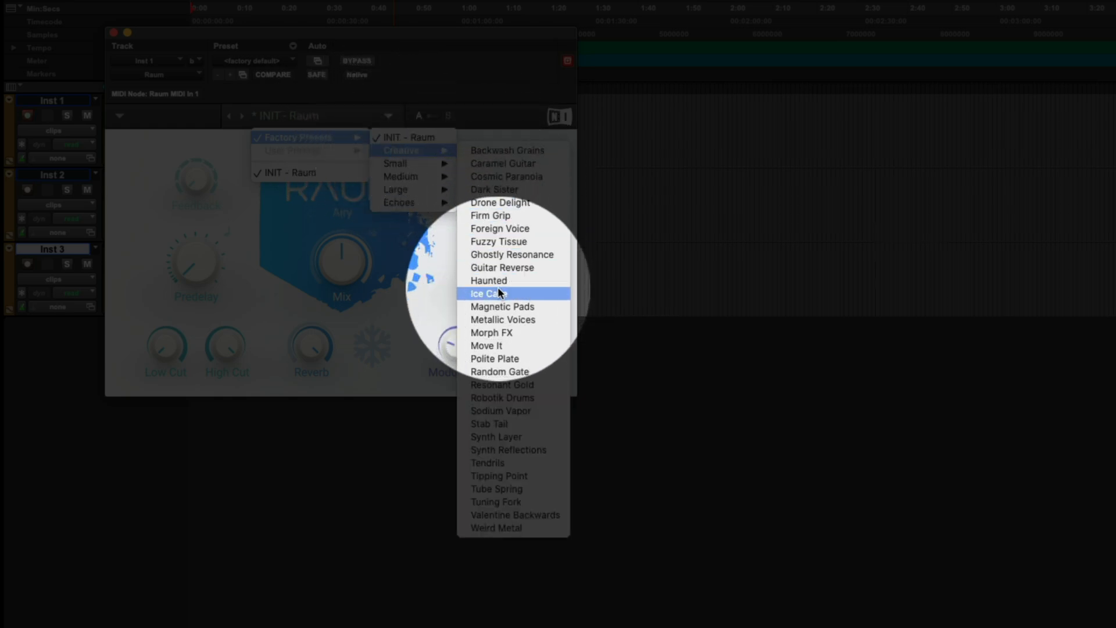
pyautogui.click(486, 293)
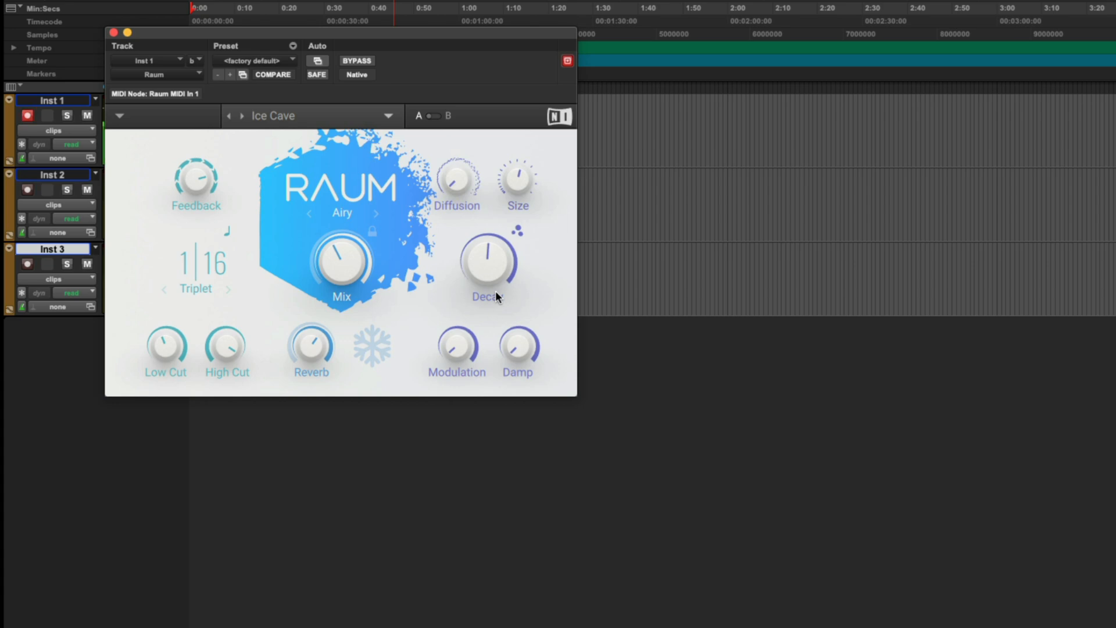